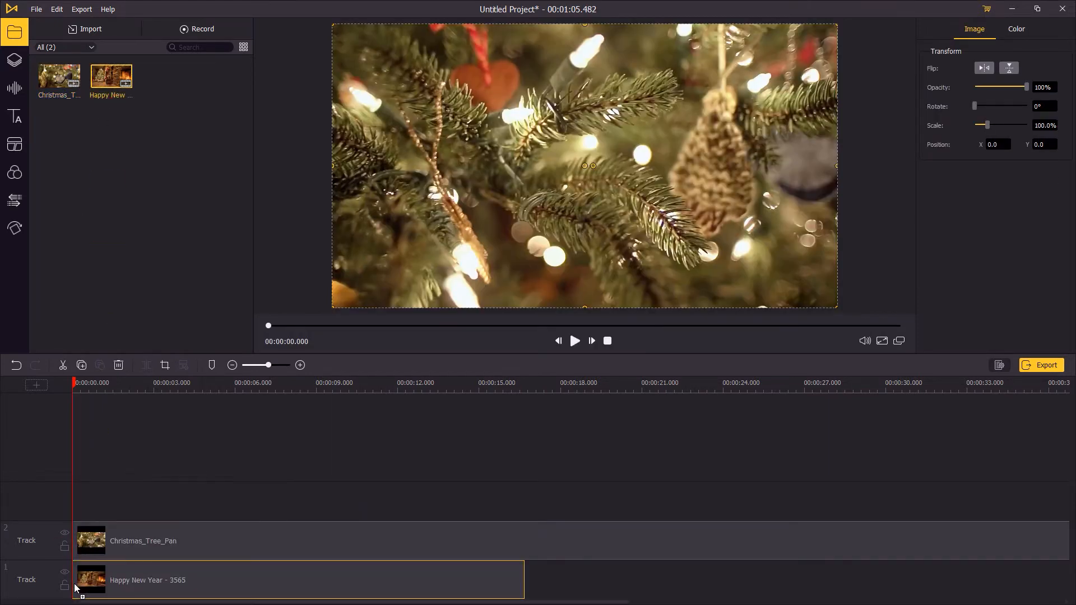
{"action": "mouse_move", "coordinate": [408, 191]}
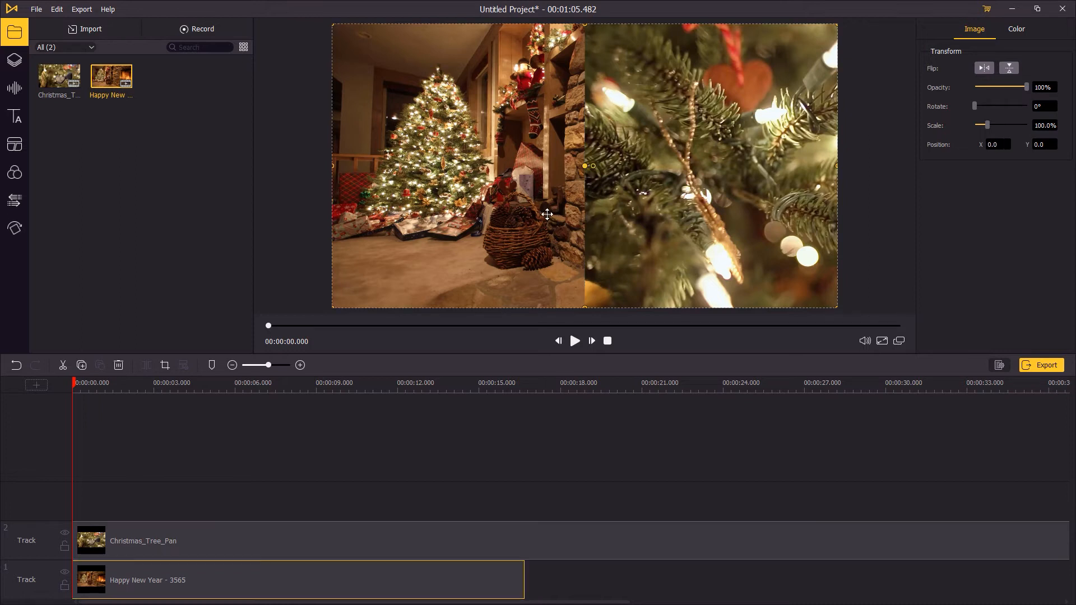
- Drag the left clip so the Christmas tree and fireplace fill its half, then preview playback
{"action": "left_click_drag", "start_coordinate": [548, 214], "coordinate": [457, 219]}
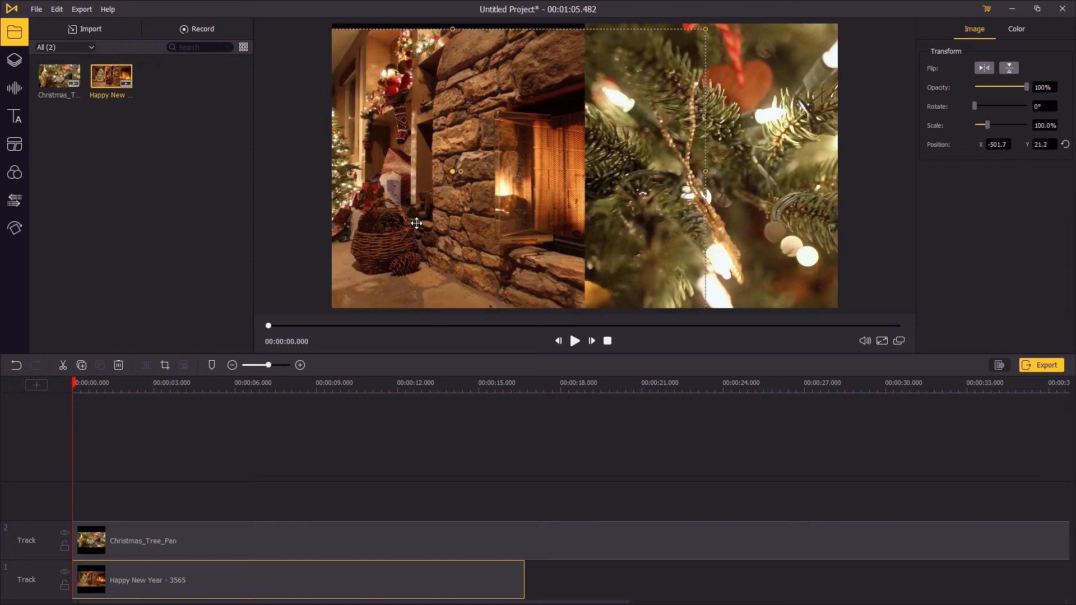
{"action": "left_click_drag", "start_coordinate": [417, 223], "coordinate": [487, 213]}
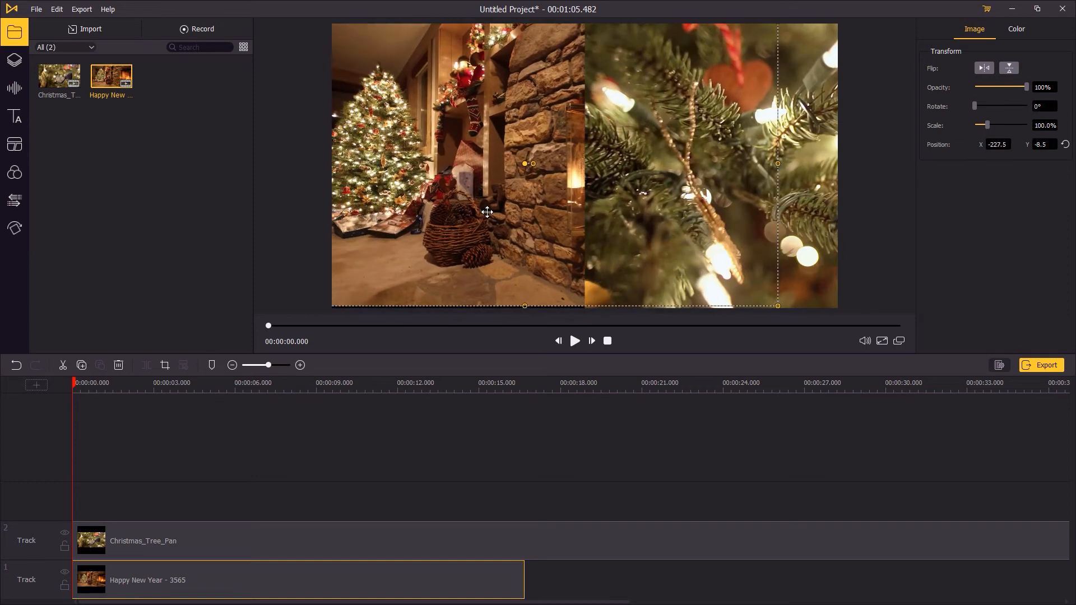
{"action": "left_click", "coordinate": [575, 341]}
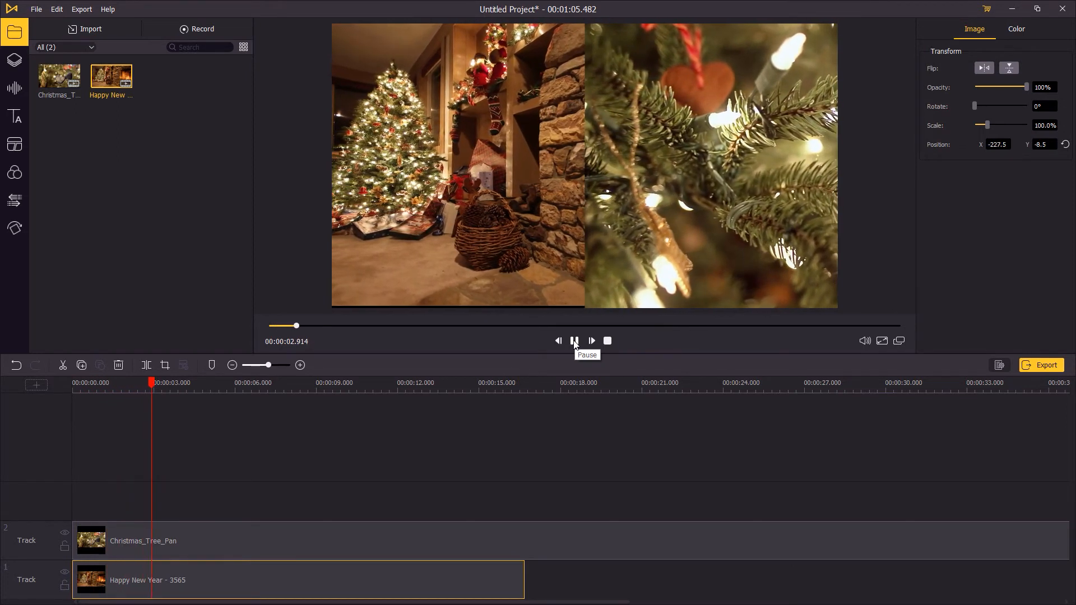
{"action": "left_click", "coordinate": [575, 341]}
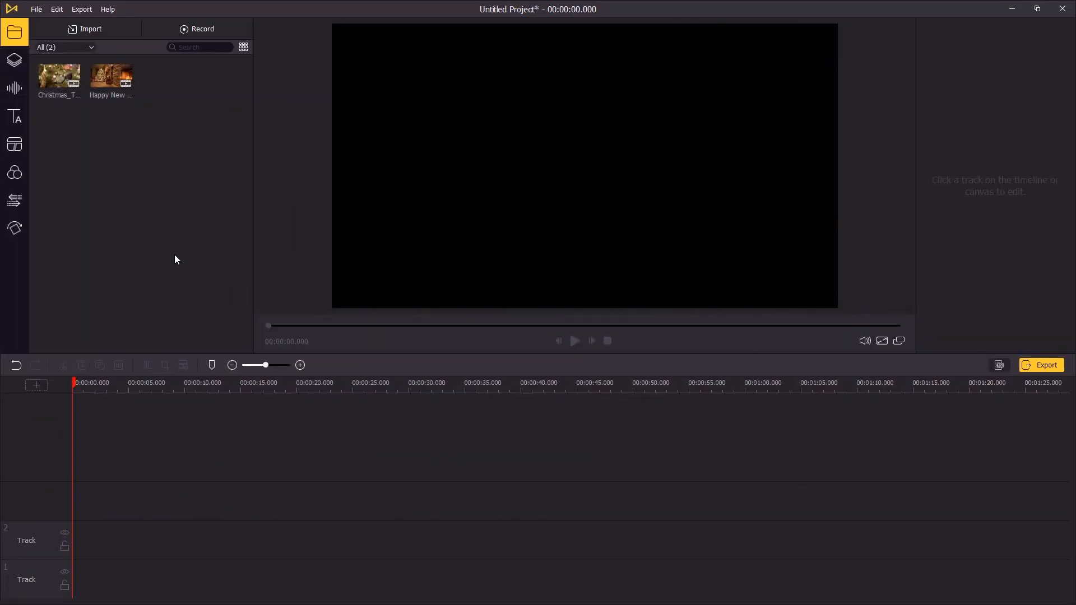
- Bring up the Split Screen layout presets for the fresh timeline
{"action": "left_click", "coordinate": [13, 143]}
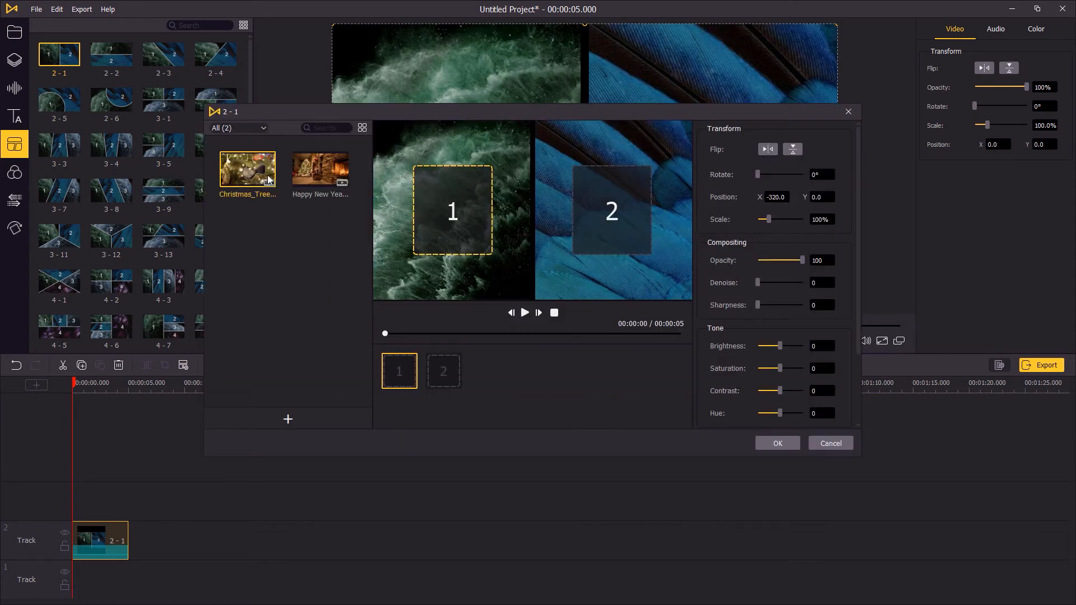
- Place the tree clip in slot 1 and the branch close-up in slot 2, then adjust framing
{"action": "left_click", "coordinate": [320, 168]}
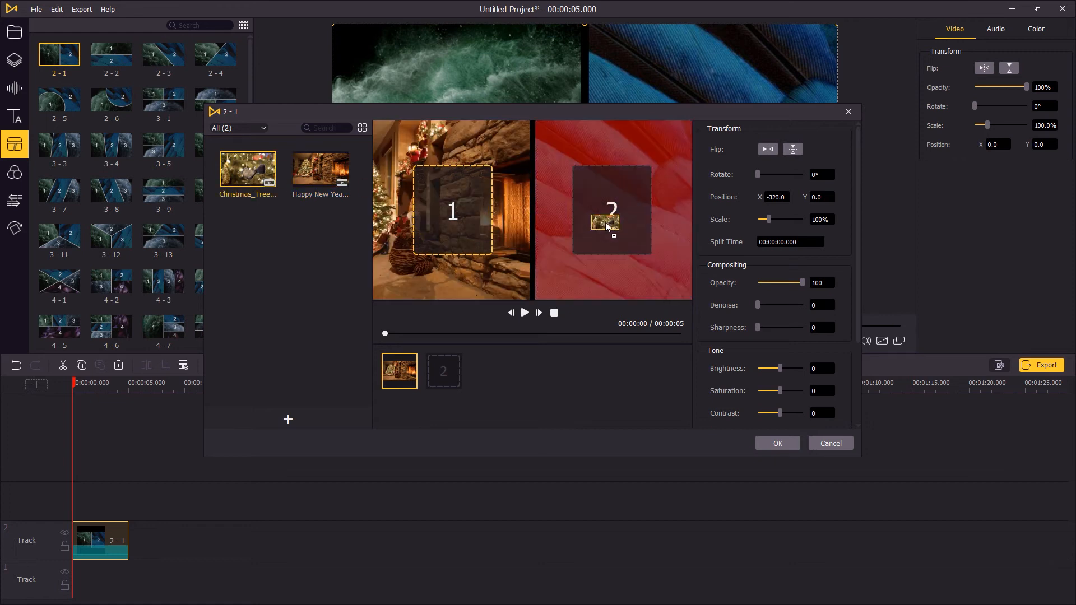
{"action": "left_click", "coordinate": [444, 371]}
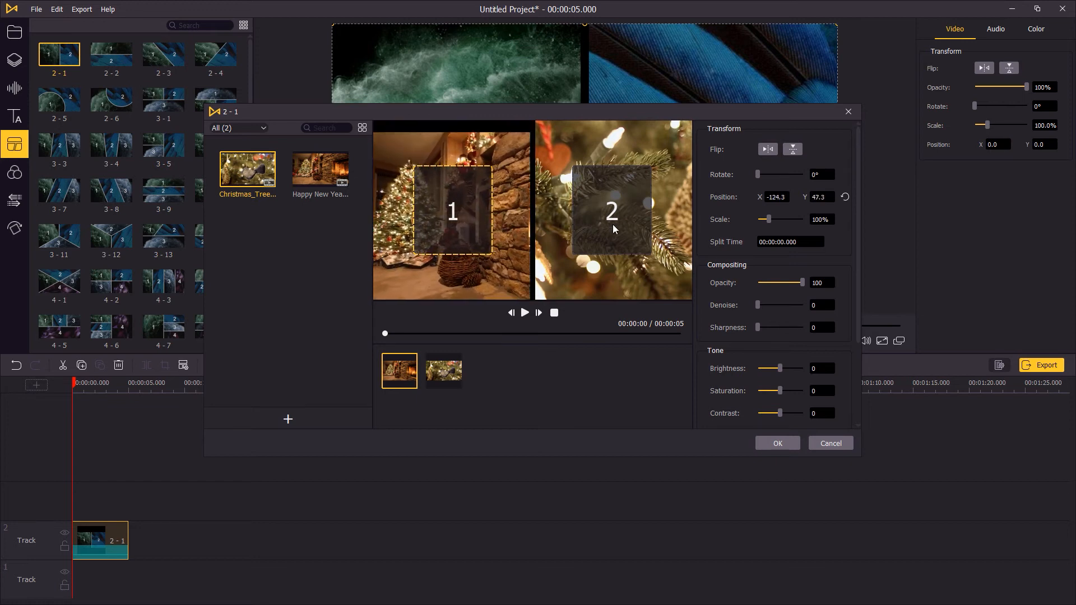
{"action": "left_click", "coordinate": [444, 371]}
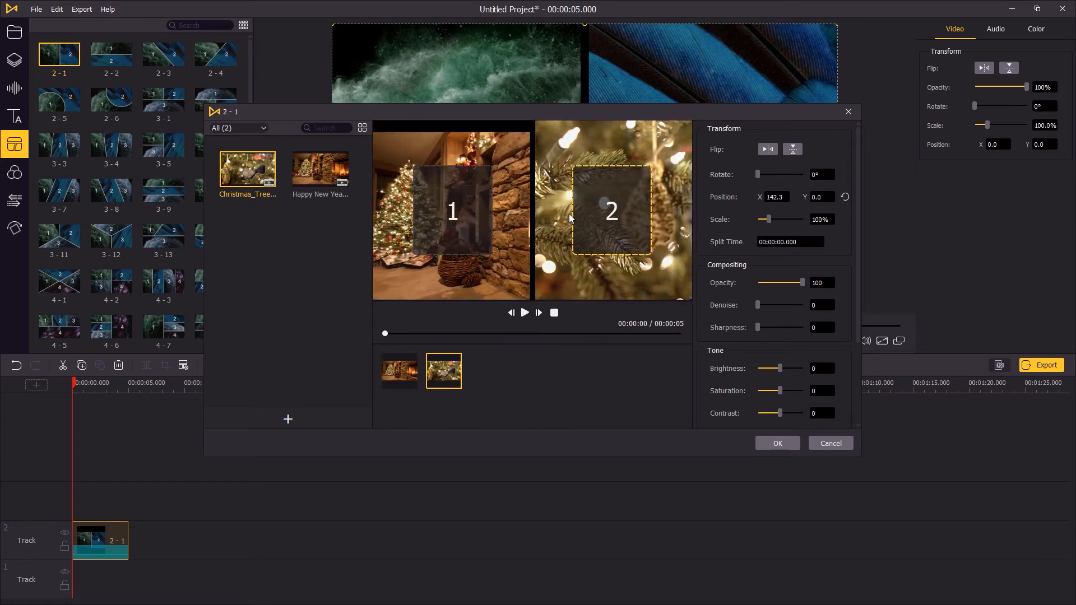
- Confirm the filled split-screen template with OK and play the finished result
{"action": "left_click", "coordinate": [778, 444]}
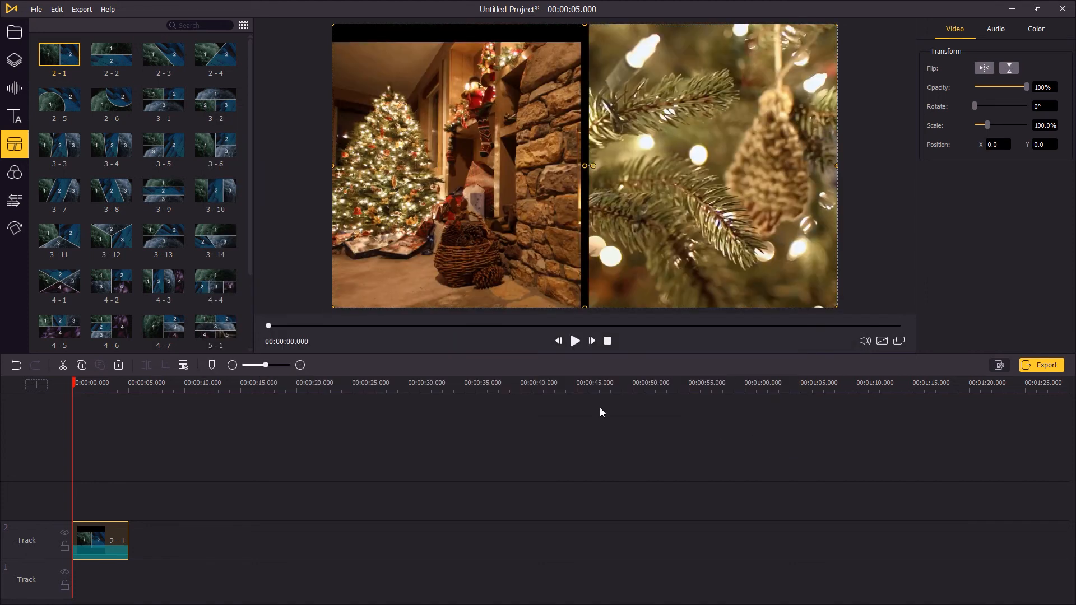
{"action": "left_click", "coordinate": [575, 341]}
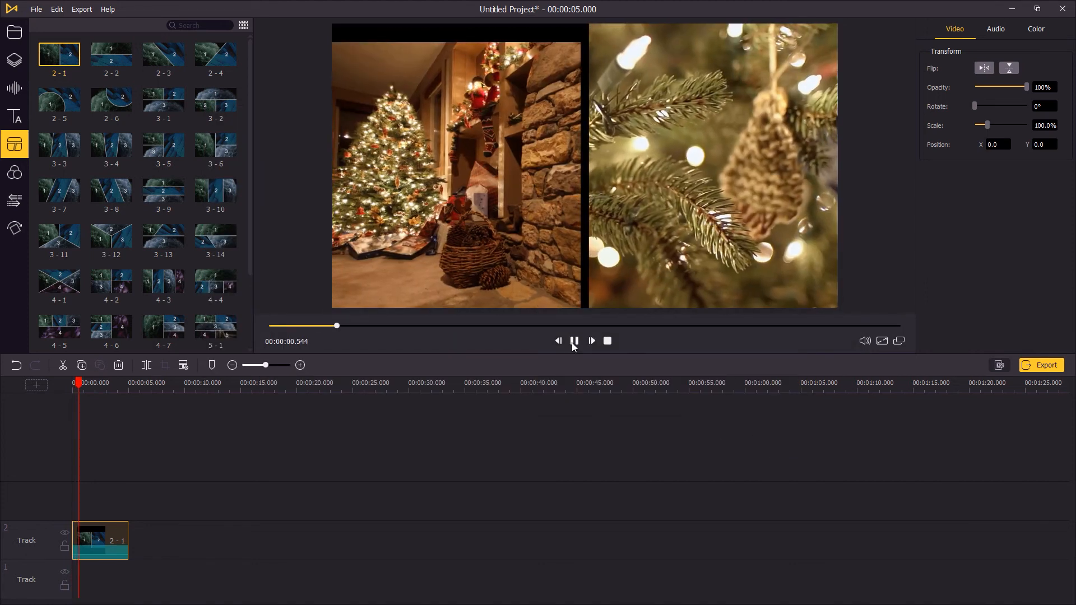